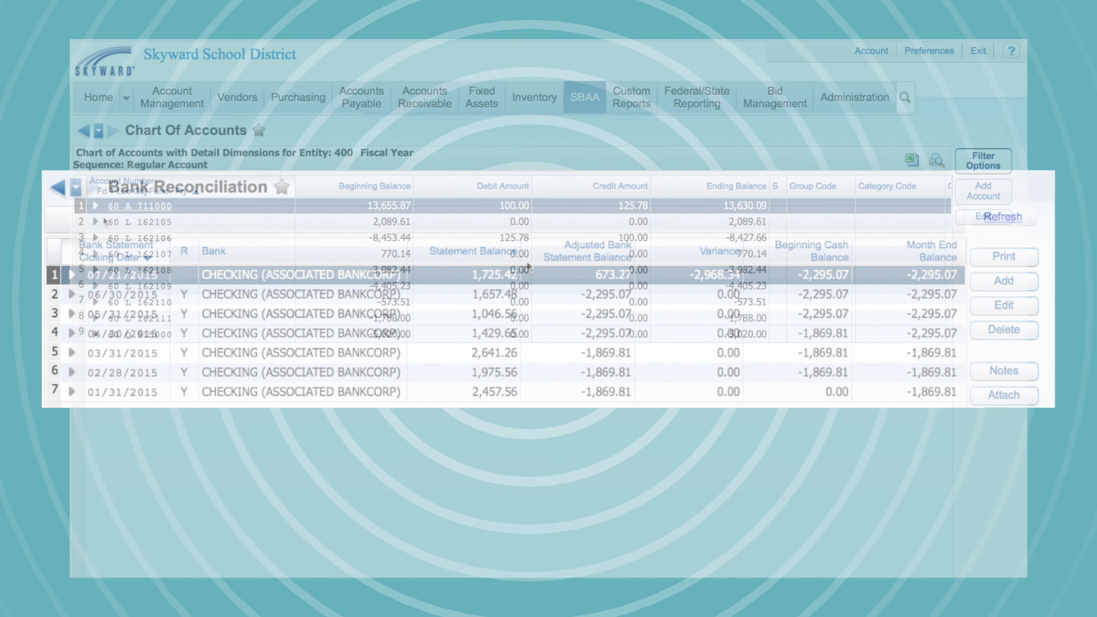
Expand account 60 L 162106 to reveal its detail activity entries (pizza-party check, basketball cash receipt).
left_click(96, 237)
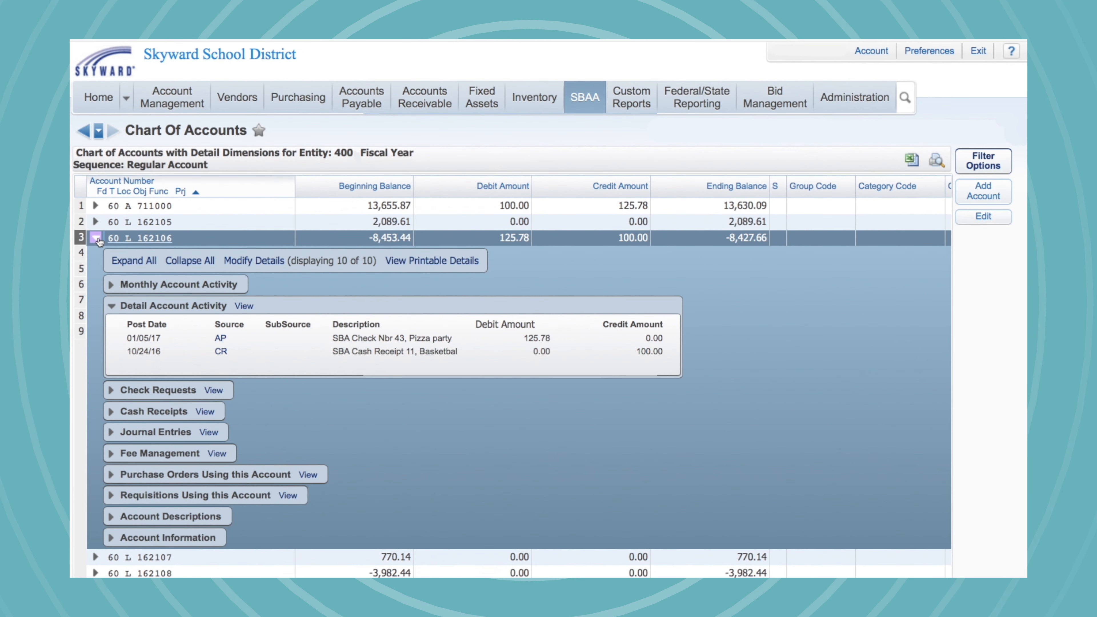
mouse_move(138, 317)
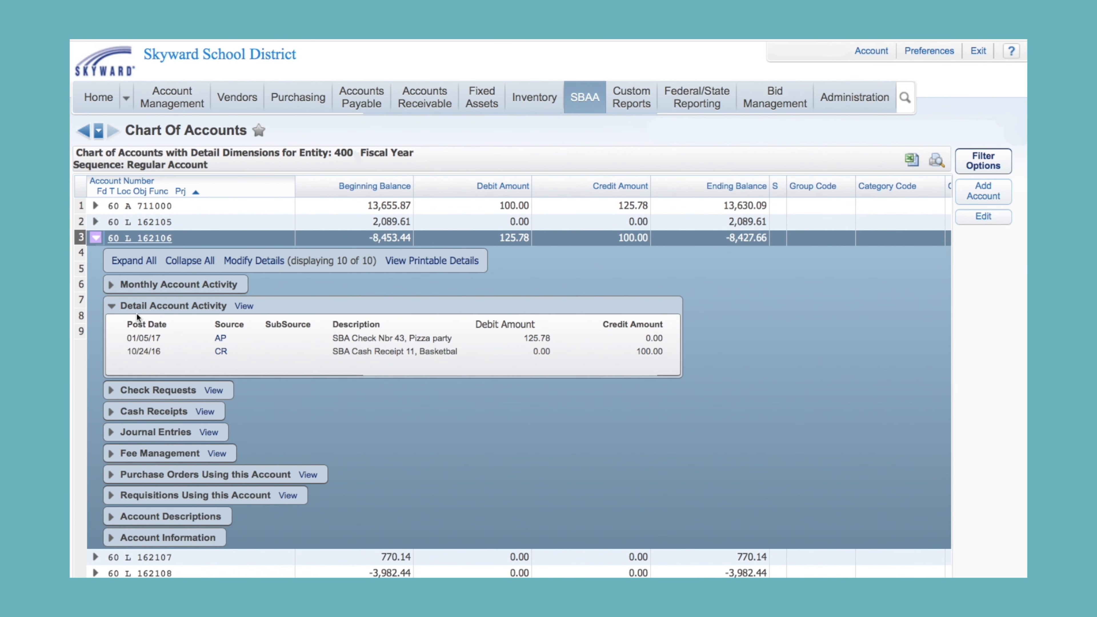